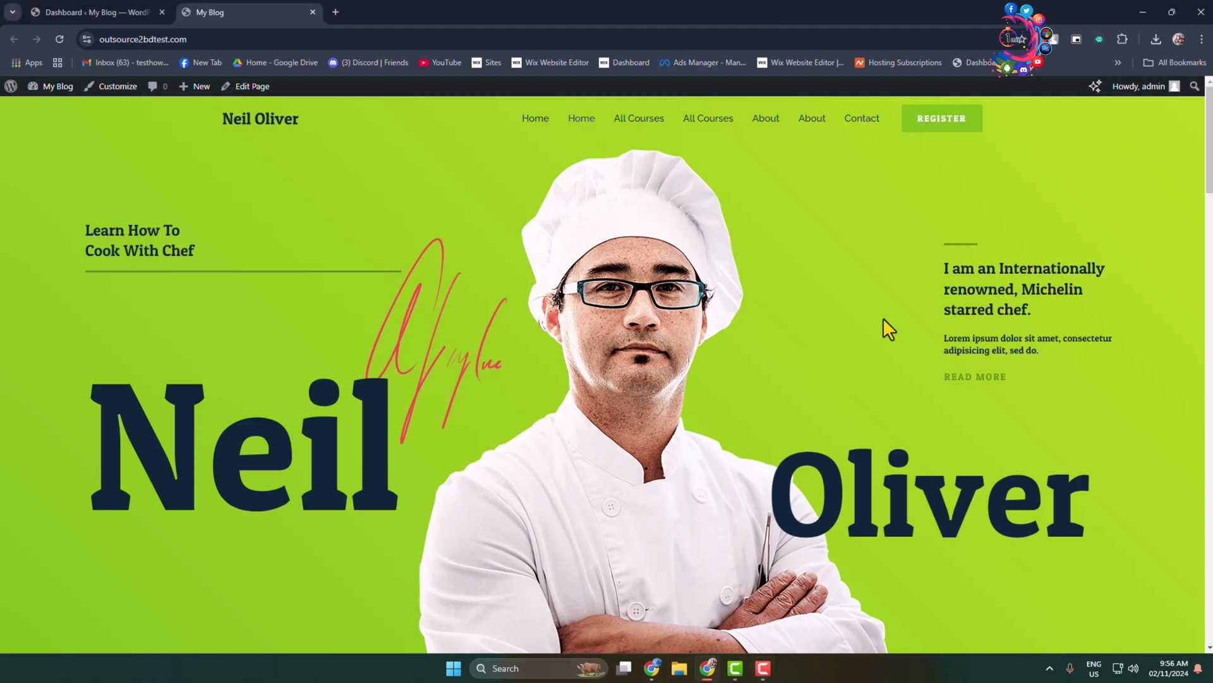
pyautogui.moveTo(778, 258)
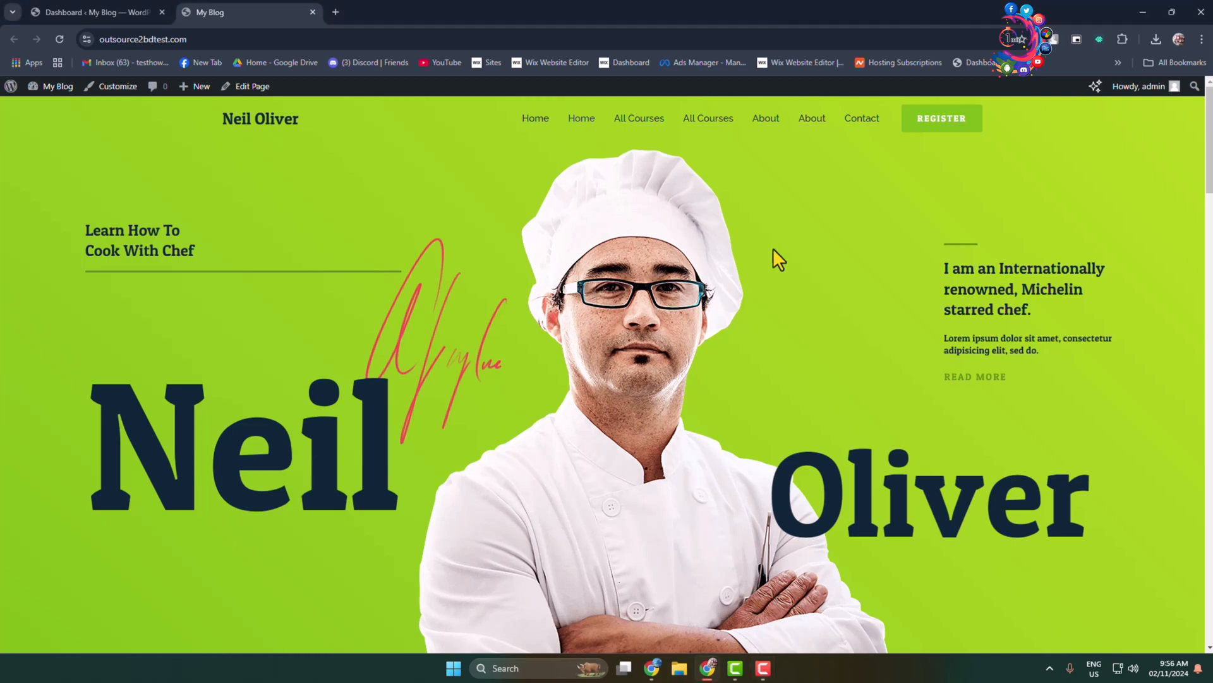
pyautogui.moveTo(639, 117)
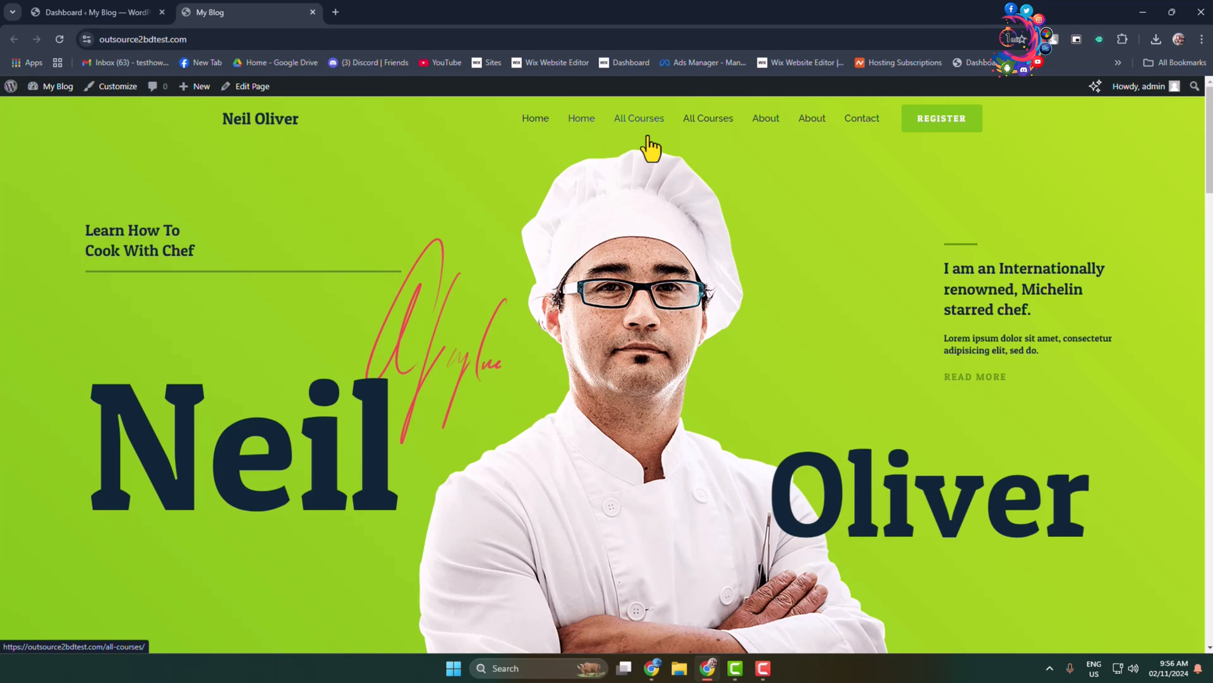
pyautogui.moveTo(534, 118)
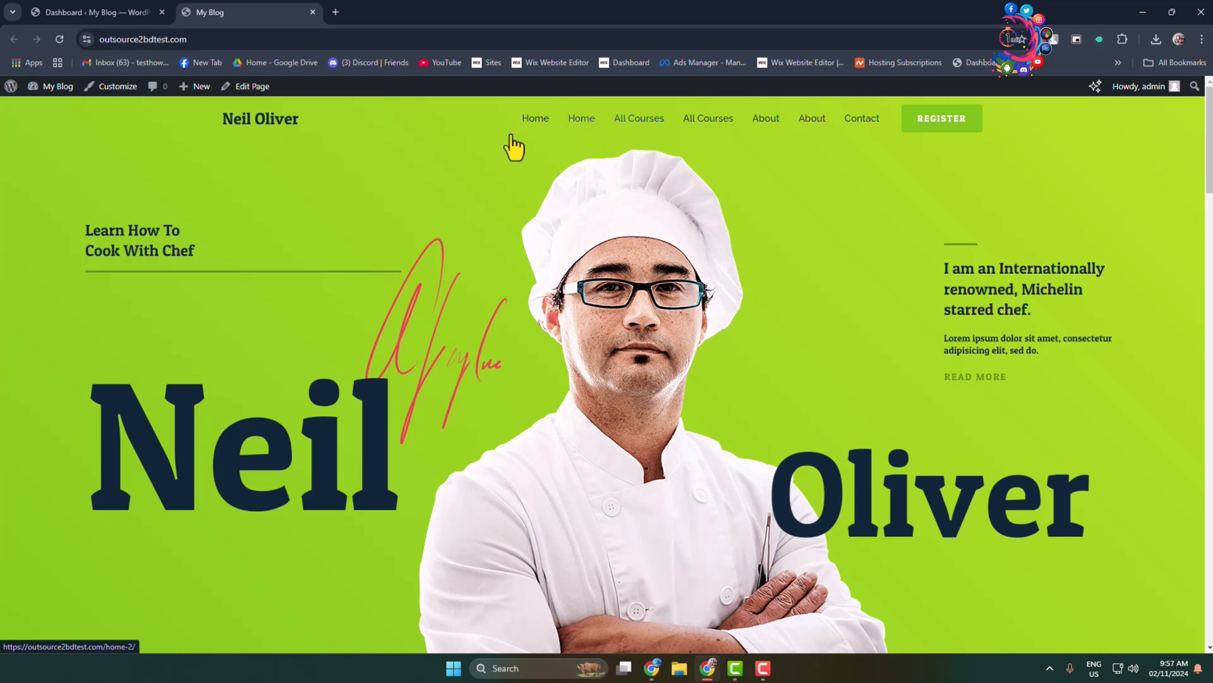
pyautogui.moveTo(468, 152)
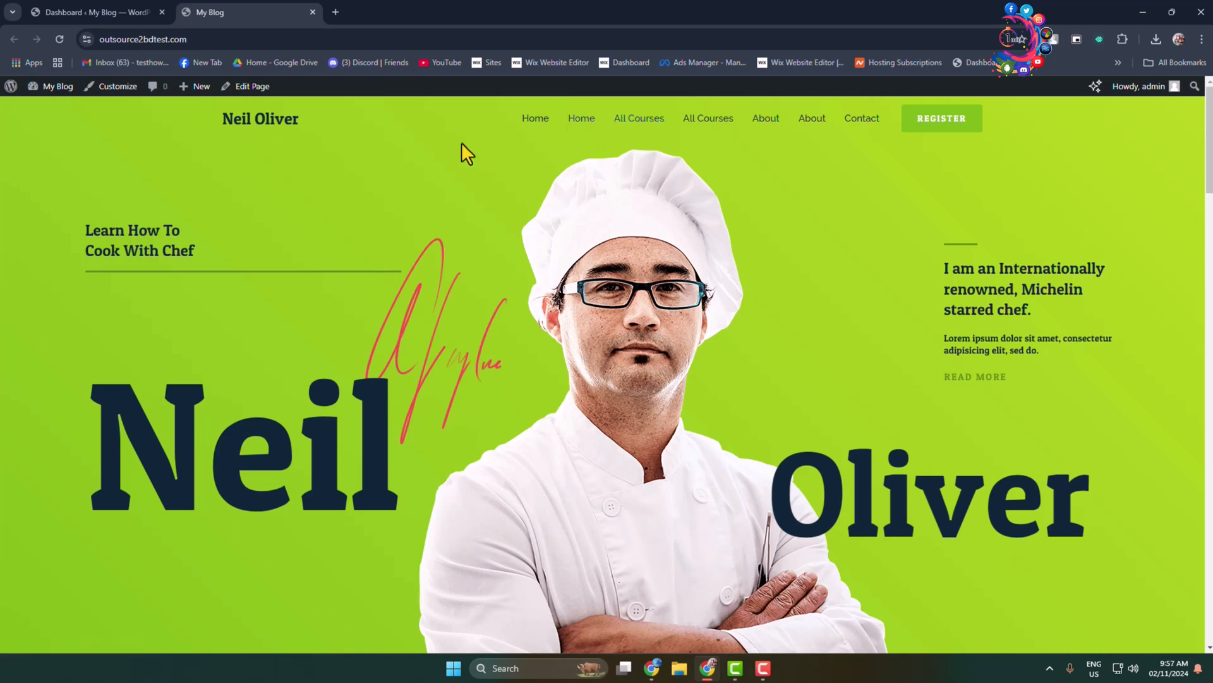
pyautogui.moveTo(350, 130)
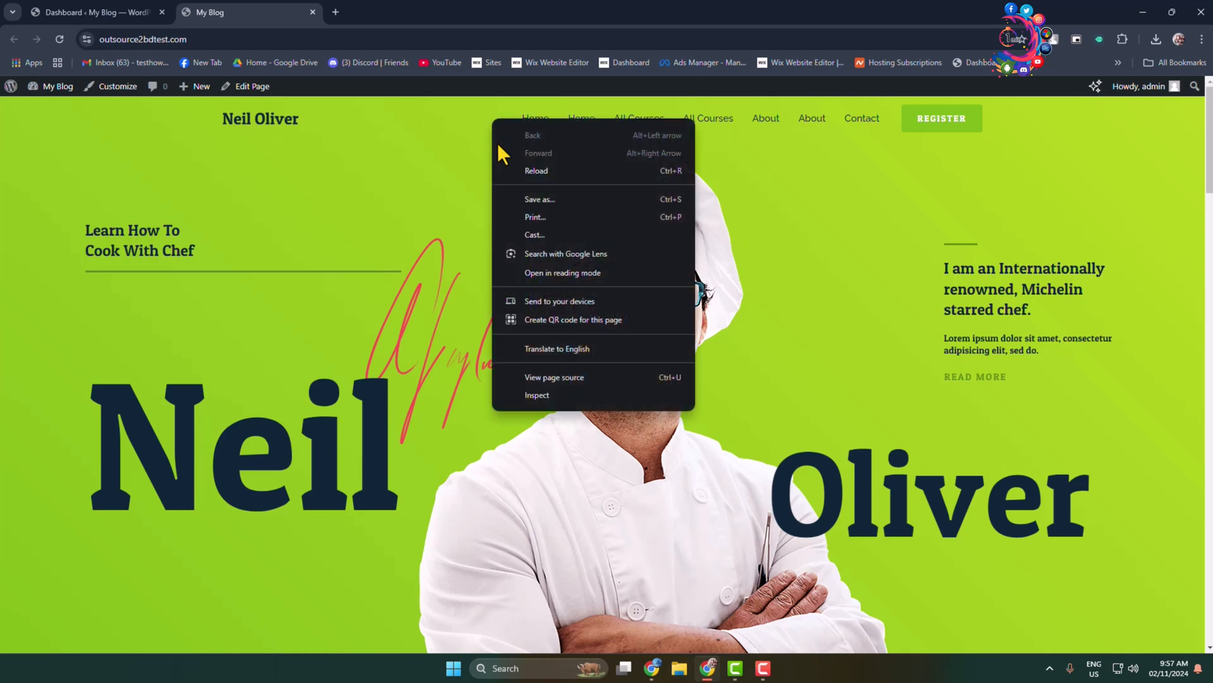
# Find the header's main-header-bar class, then open the empty Additional CSS editor in the customizer
pyautogui.click(541, 406)
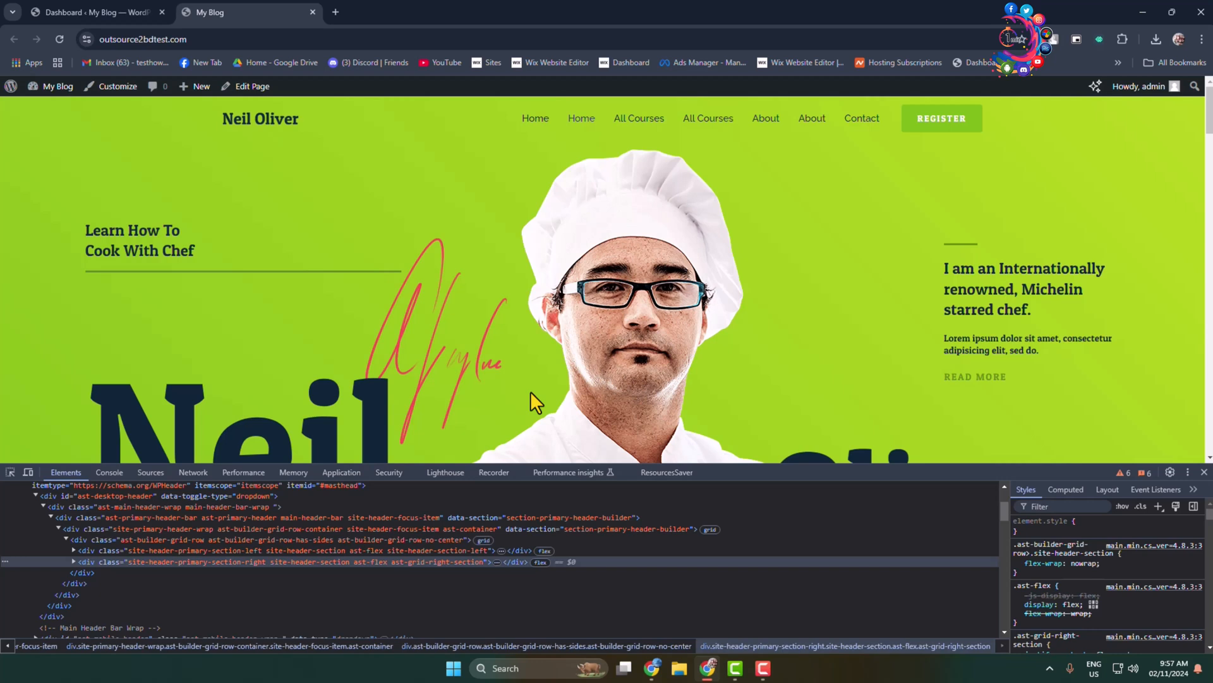
pyautogui.moveTo(475, 406)
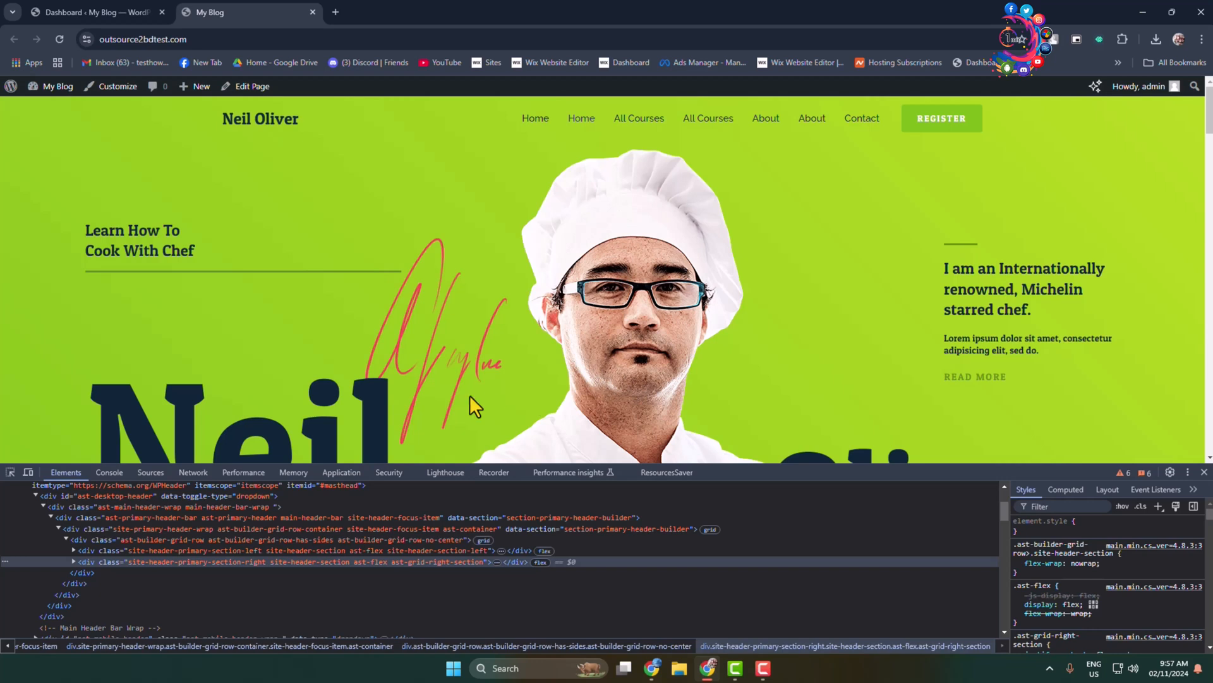
pyautogui.moveTo(11, 472)
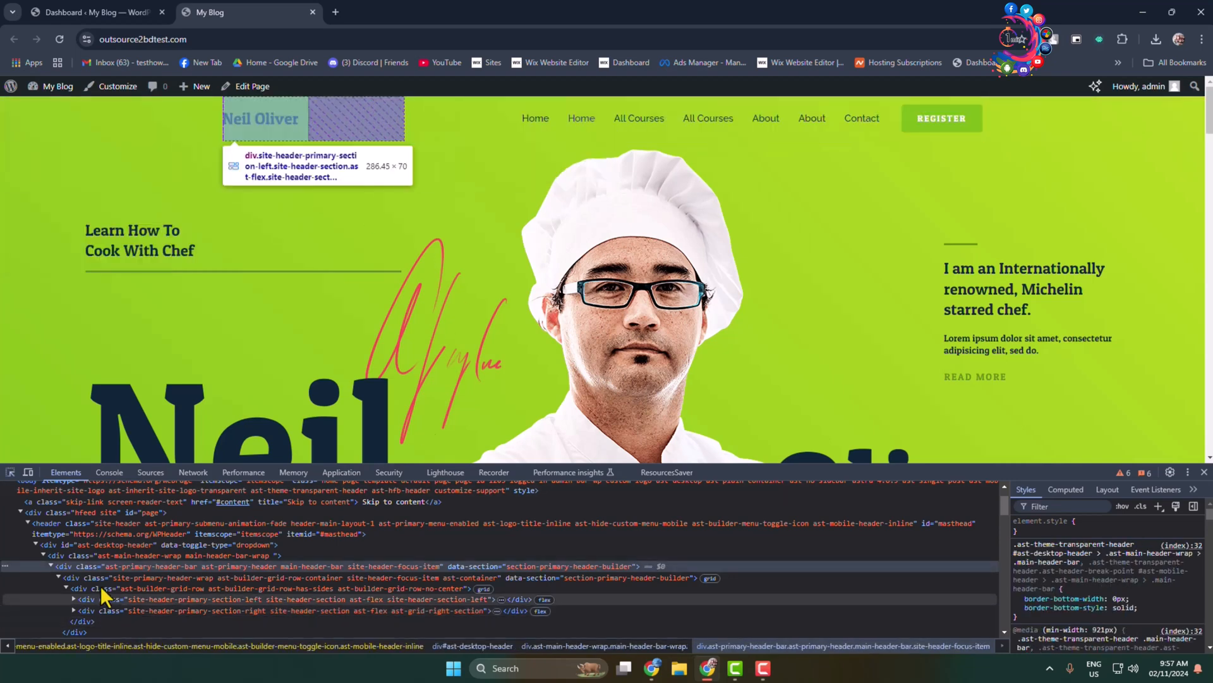
pyautogui.moveTo(128, 565)
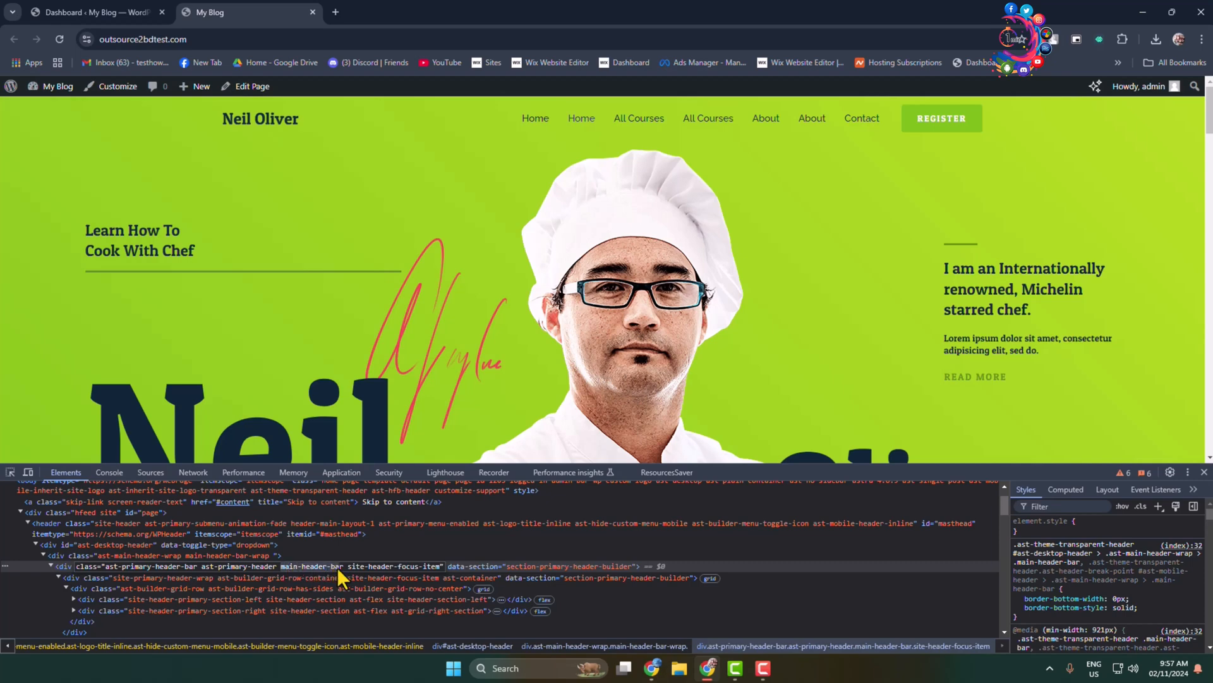
pyautogui.rightClick(341, 566)
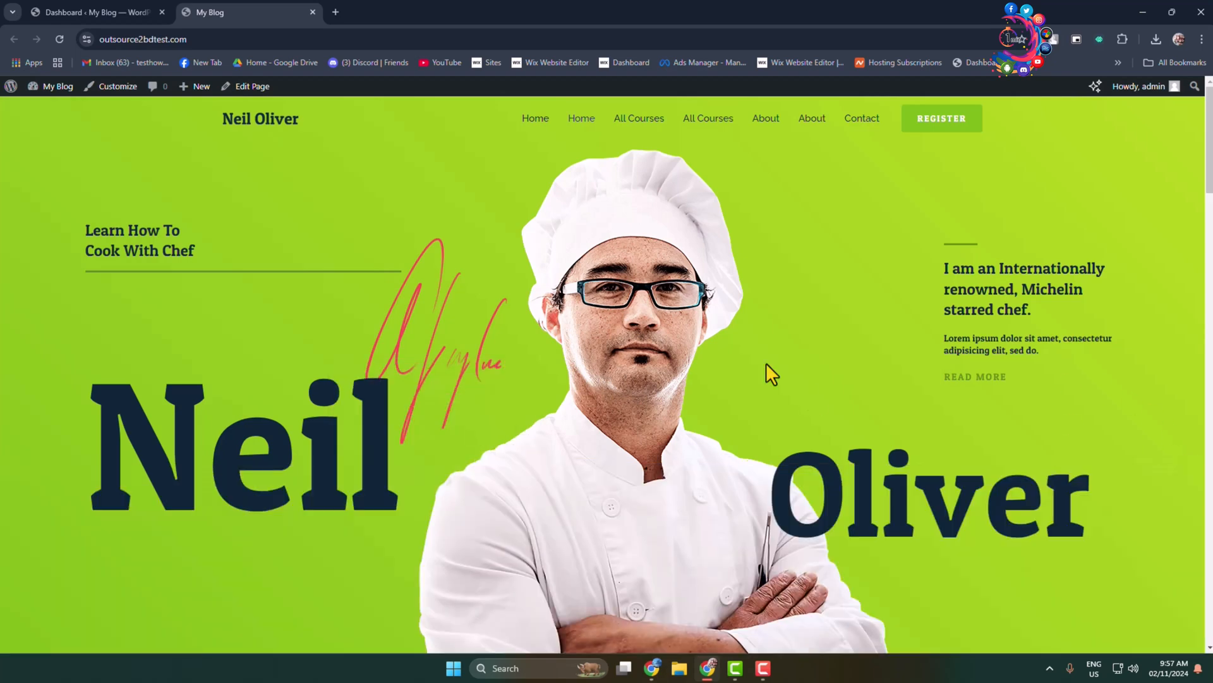
pyautogui.click(118, 86)
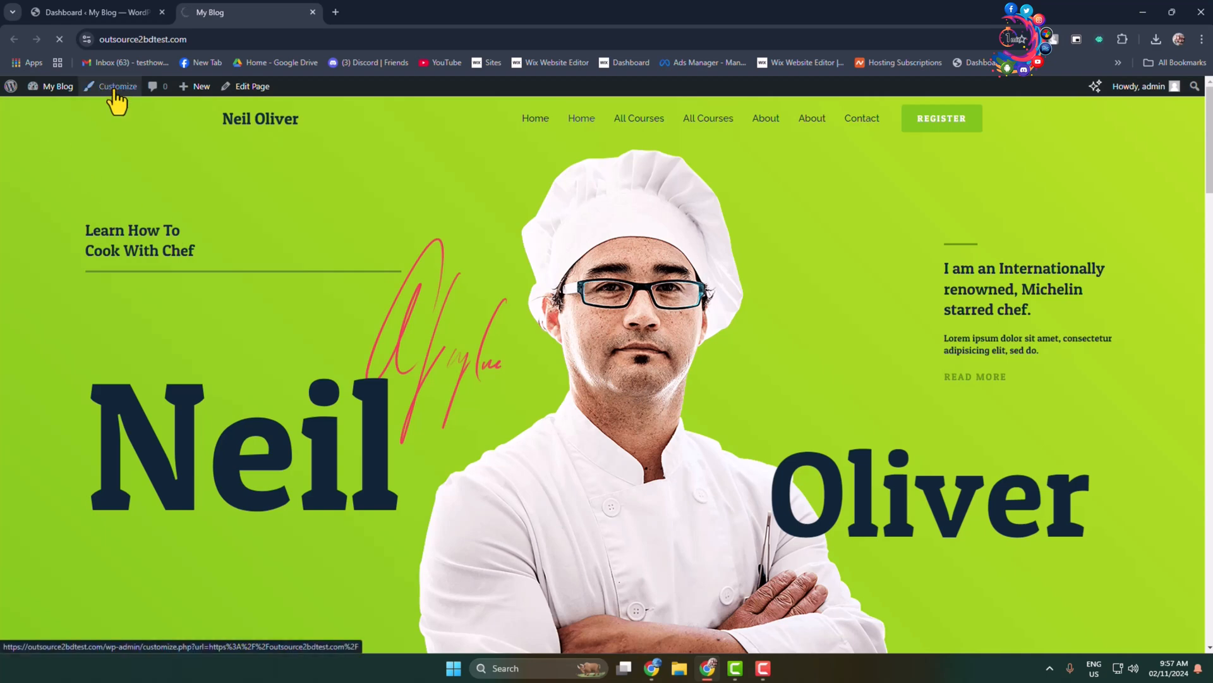
pyautogui.click(118, 86)
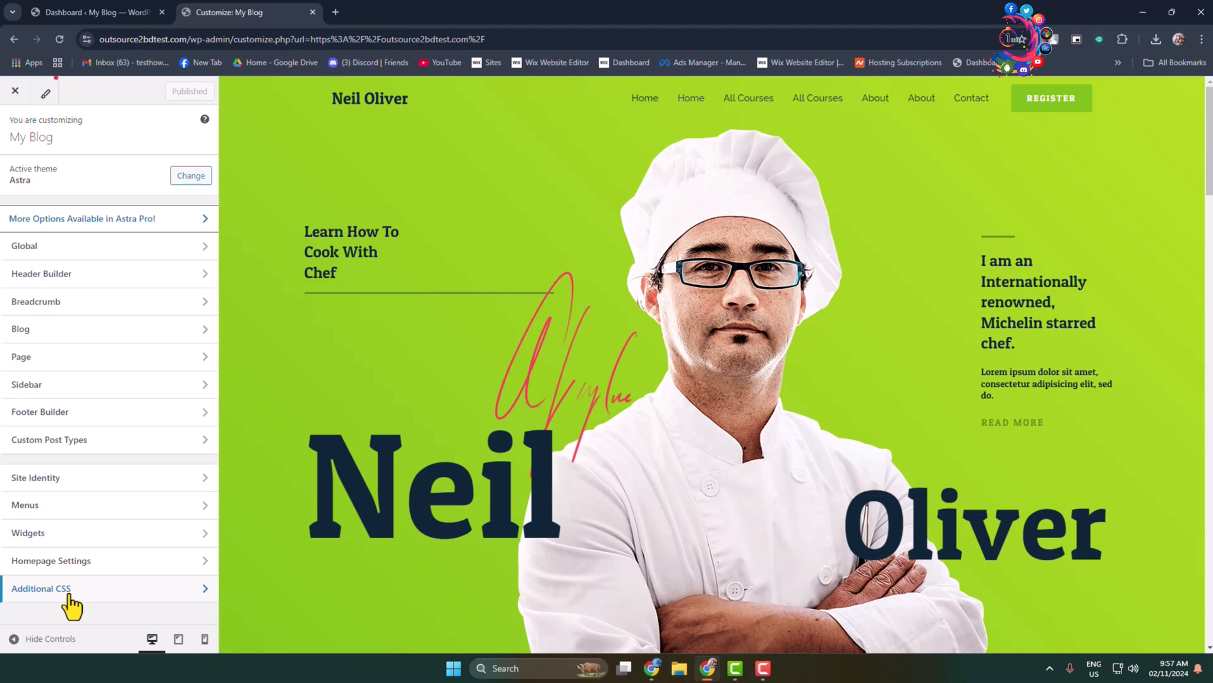
pyautogui.click(40, 588)
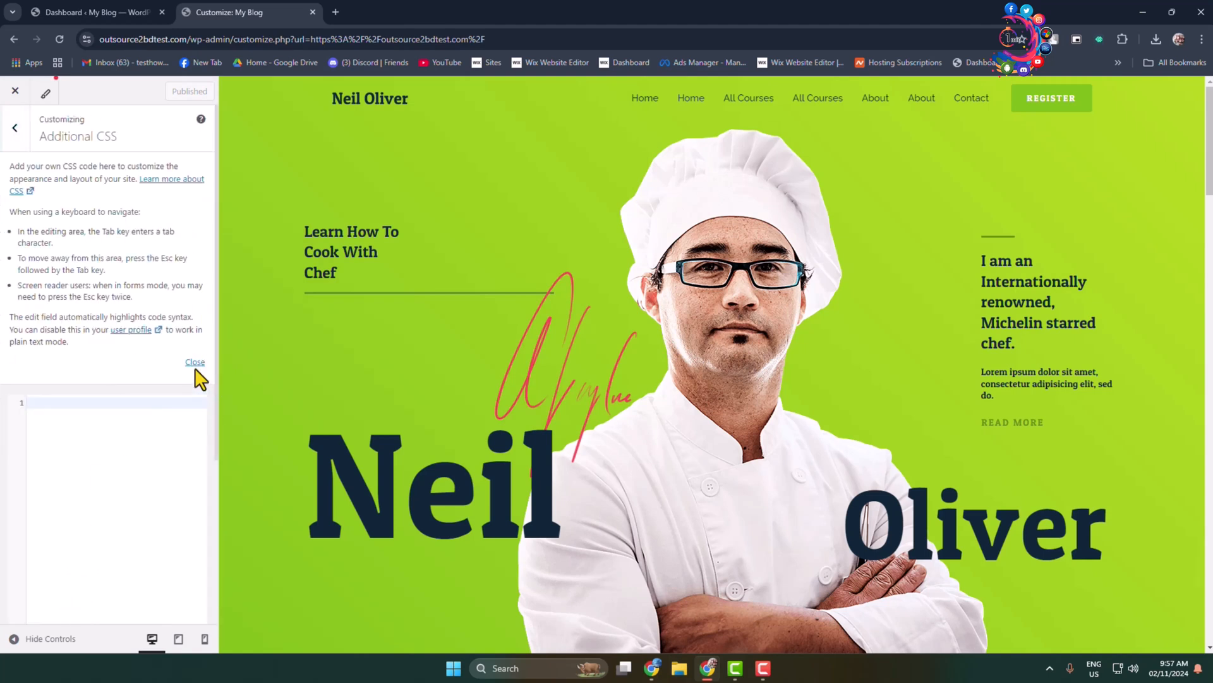
pyautogui.click(194, 362)
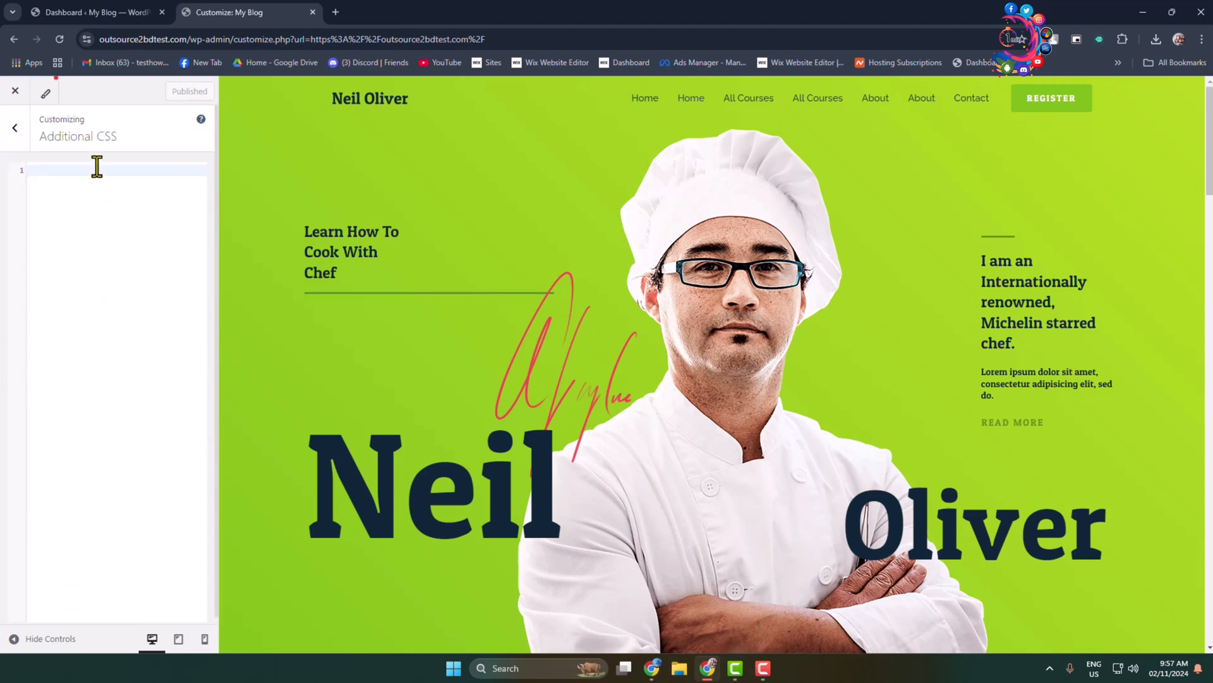
# Add the rule .main-header-bar{ display:none; } to Additional CSS and publish it
pyautogui.write('.main-header-bar{')
pyautogui.write('display')
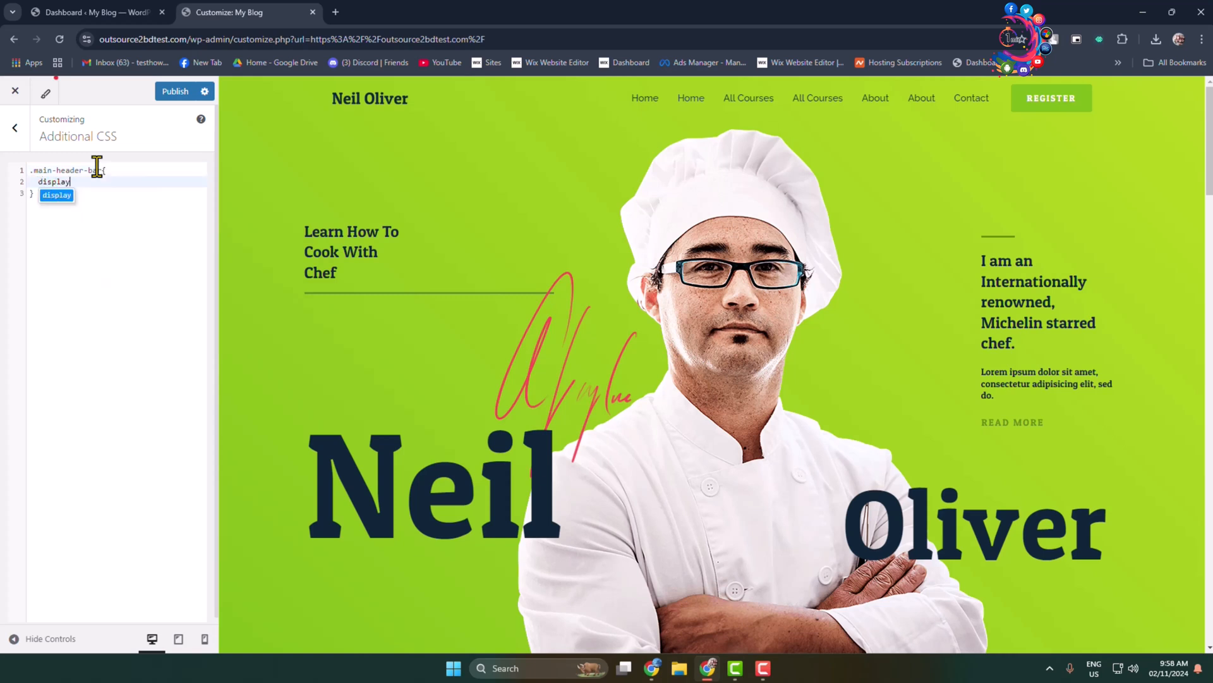
pyautogui.write(':none;')
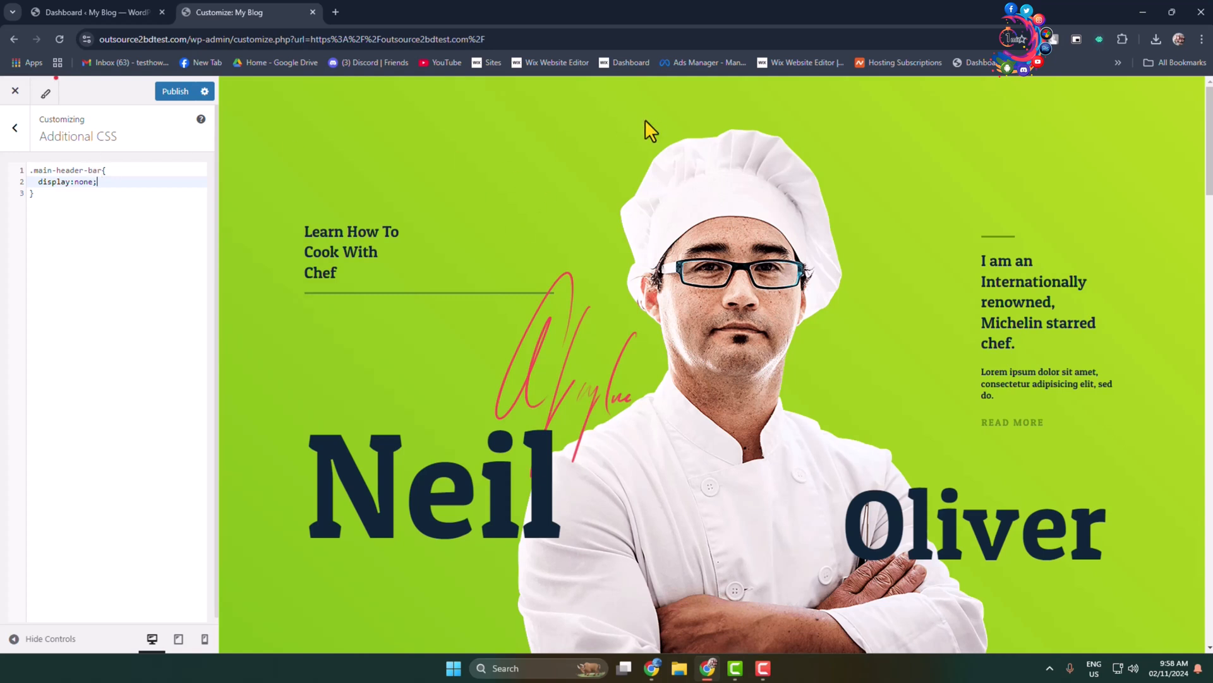
pyautogui.moveTo(754, 86)
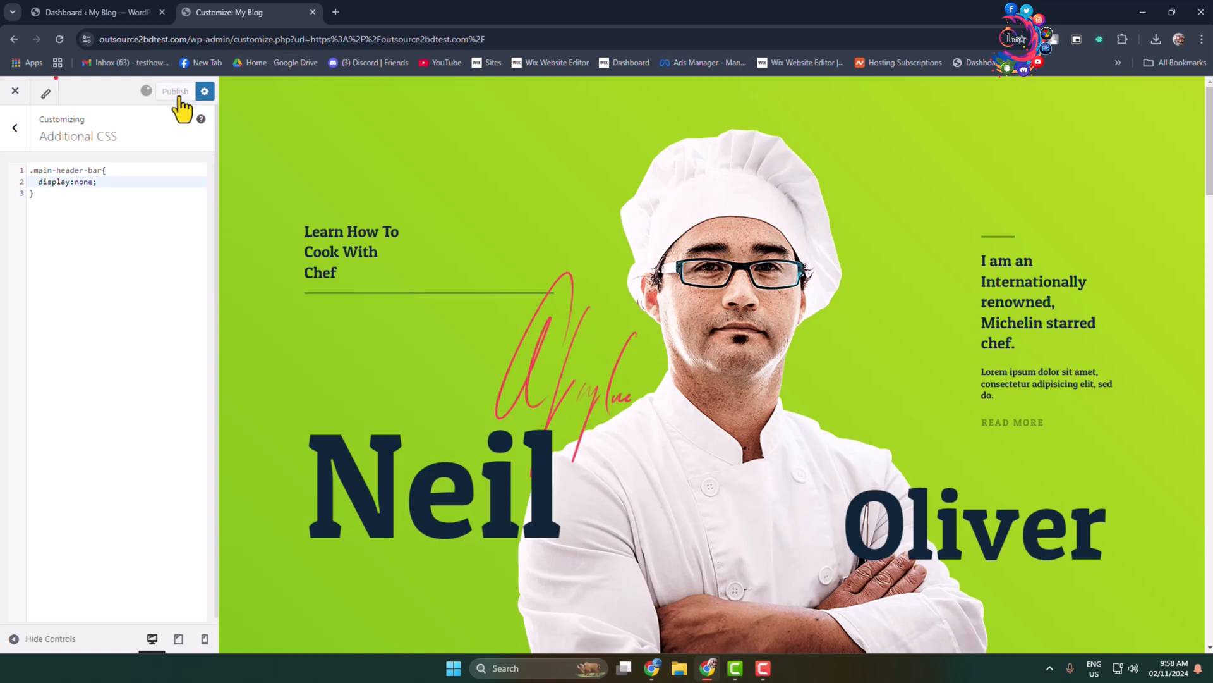
pyautogui.click(93, 12)
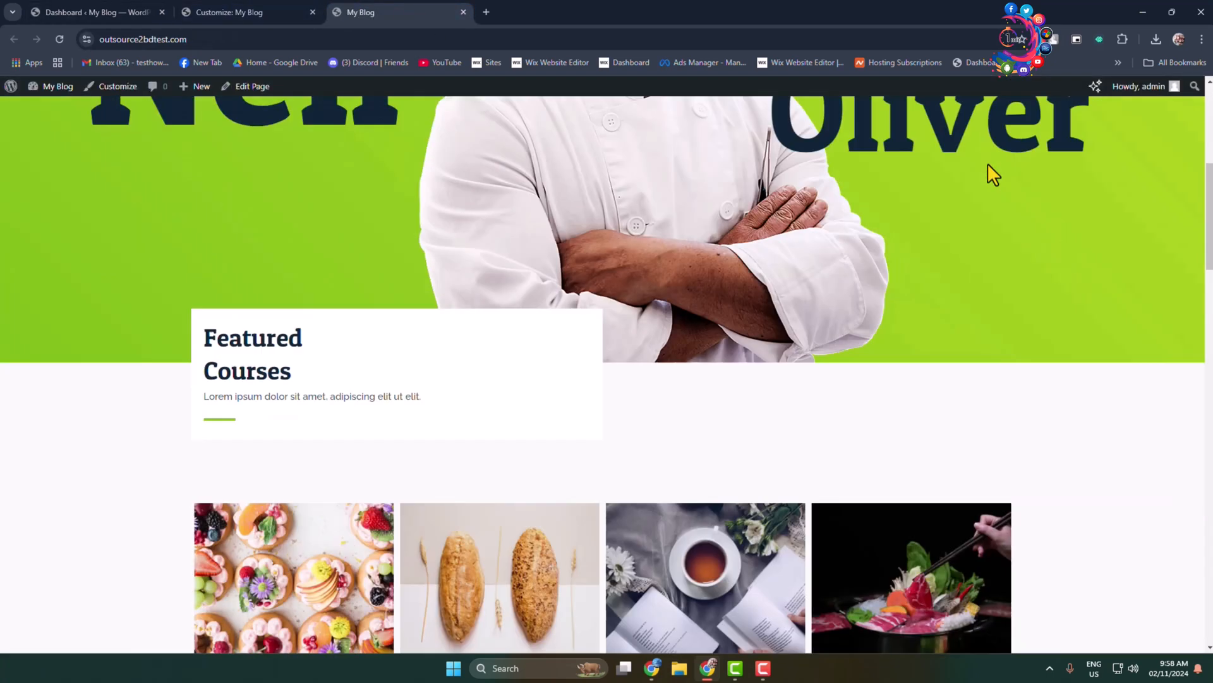
# Scroll the live site to verify the header menu is gone, then return to the Customizer
pyautogui.scroll(3)
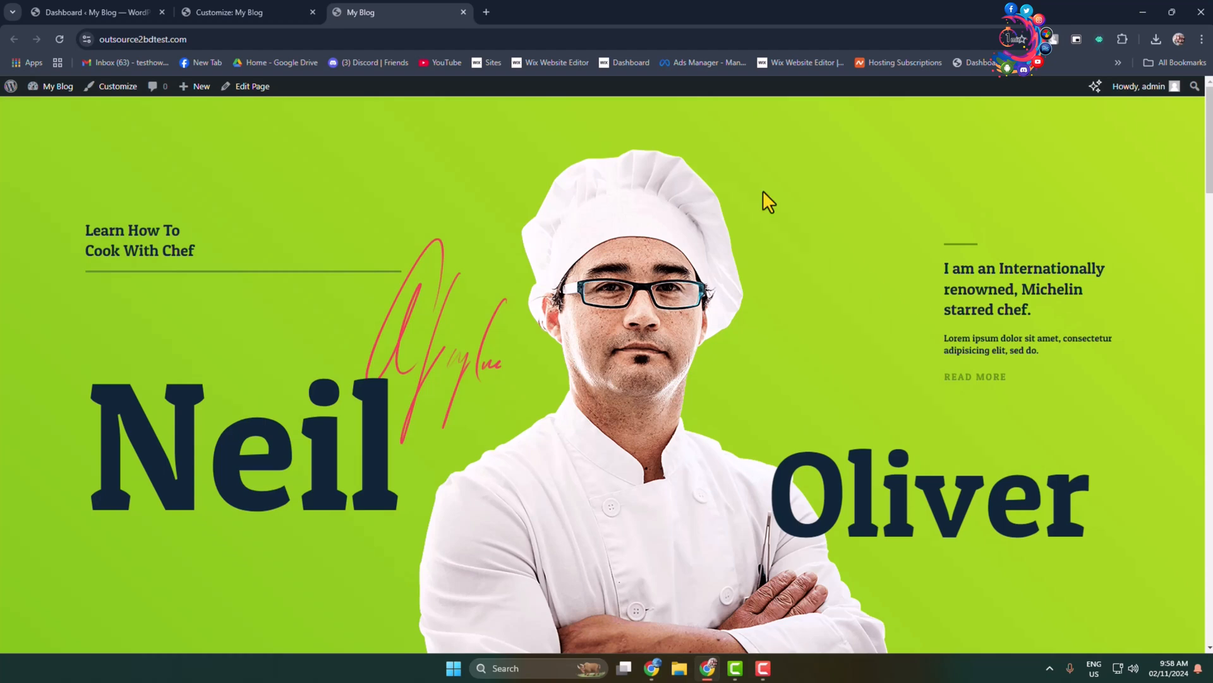
pyautogui.moveTo(858, 173)
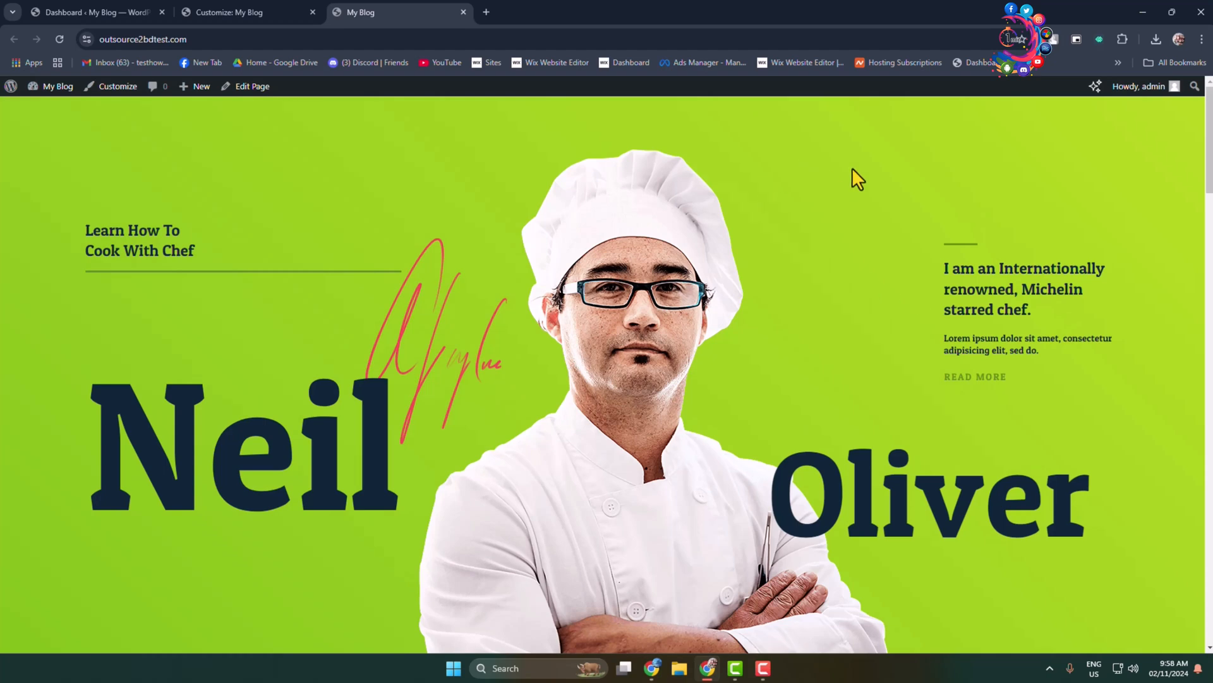
pyautogui.scroll(-3)
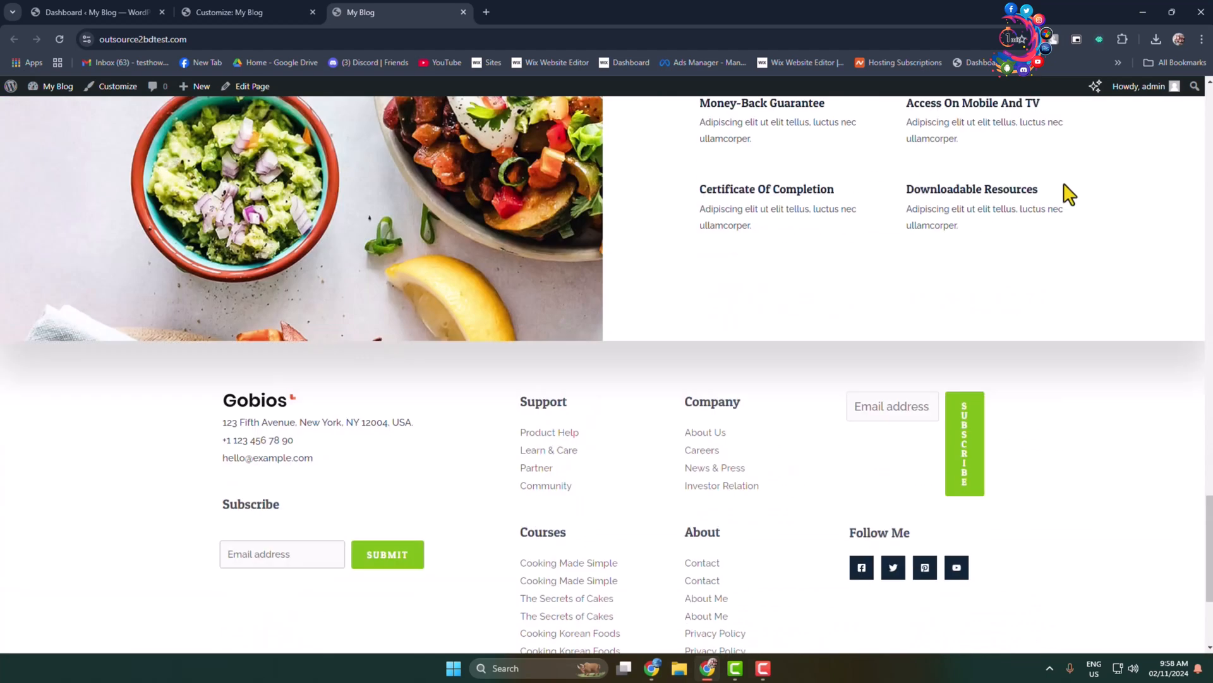
pyautogui.scroll(-3)
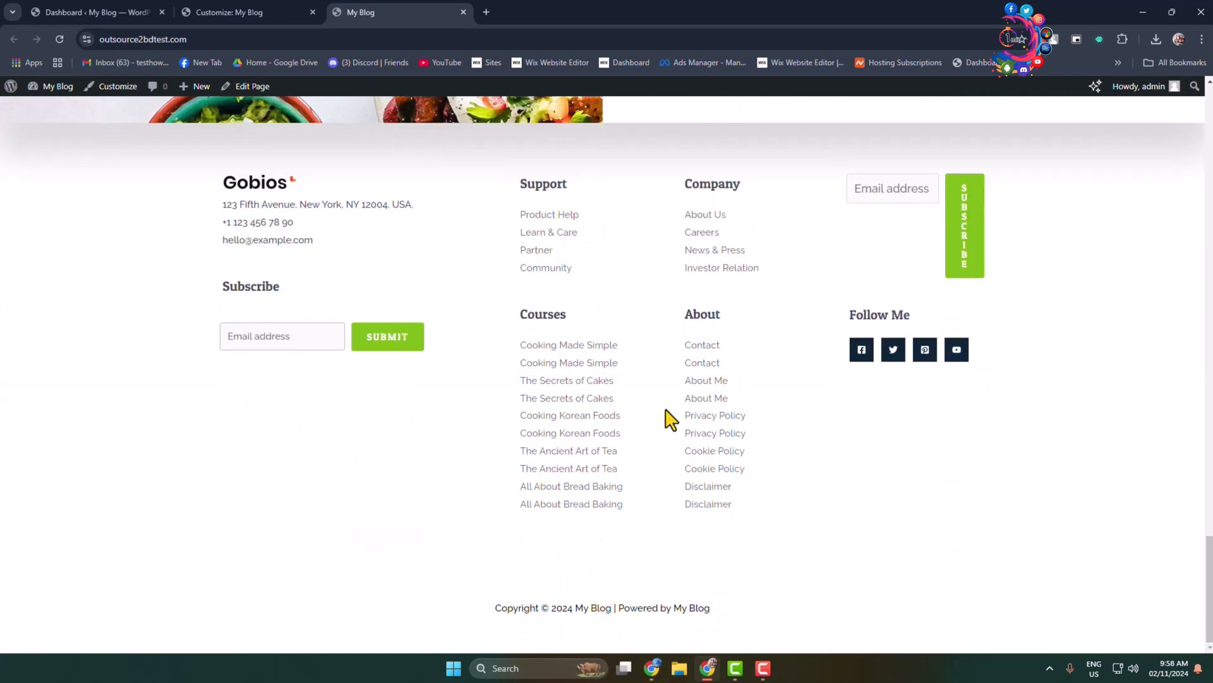
pyautogui.moveTo(642, 342)
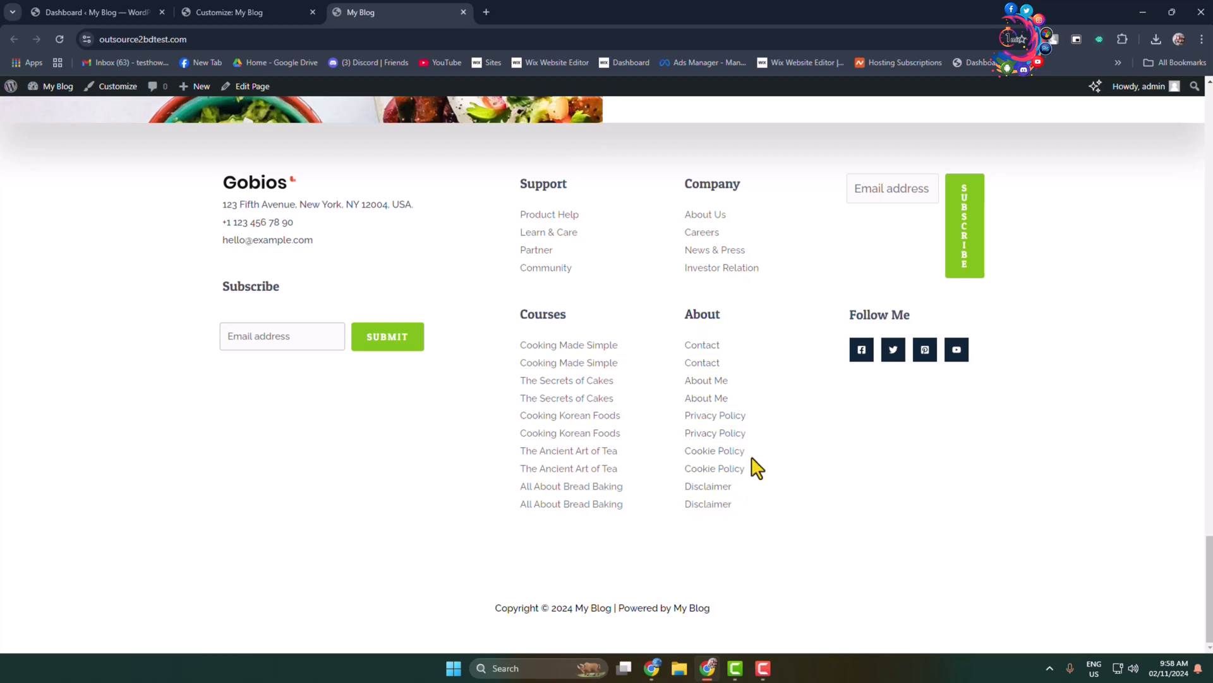
pyautogui.moveTo(692, 347)
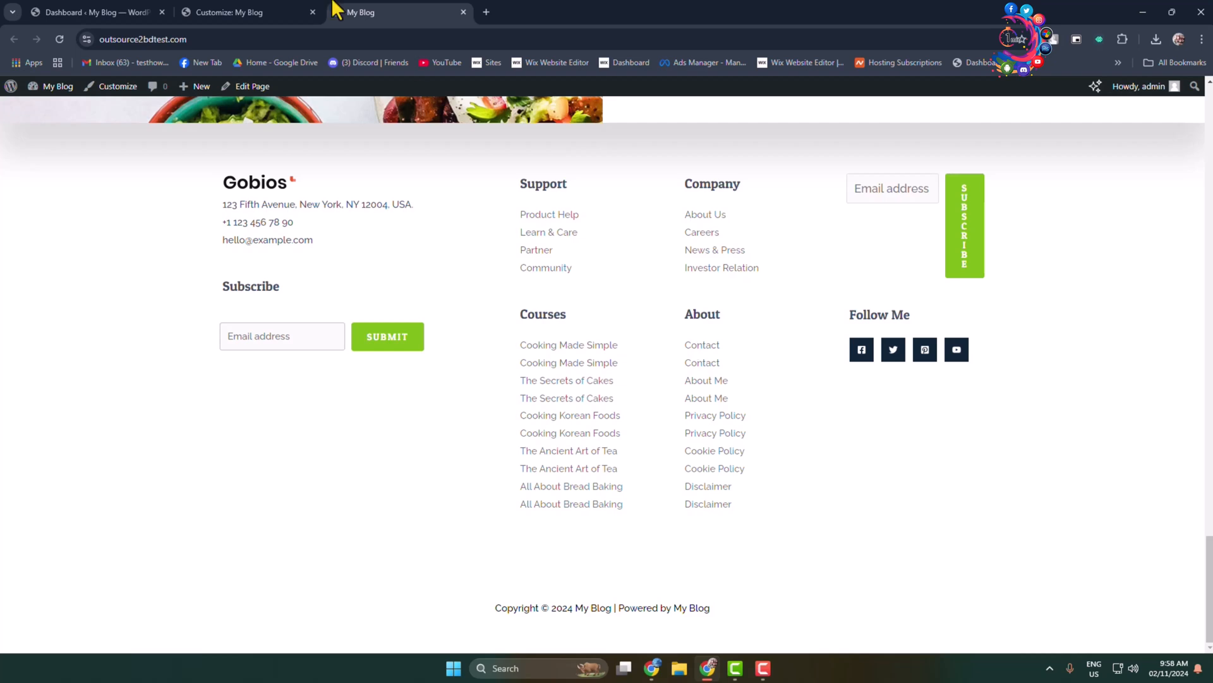
pyautogui.click(232, 11)
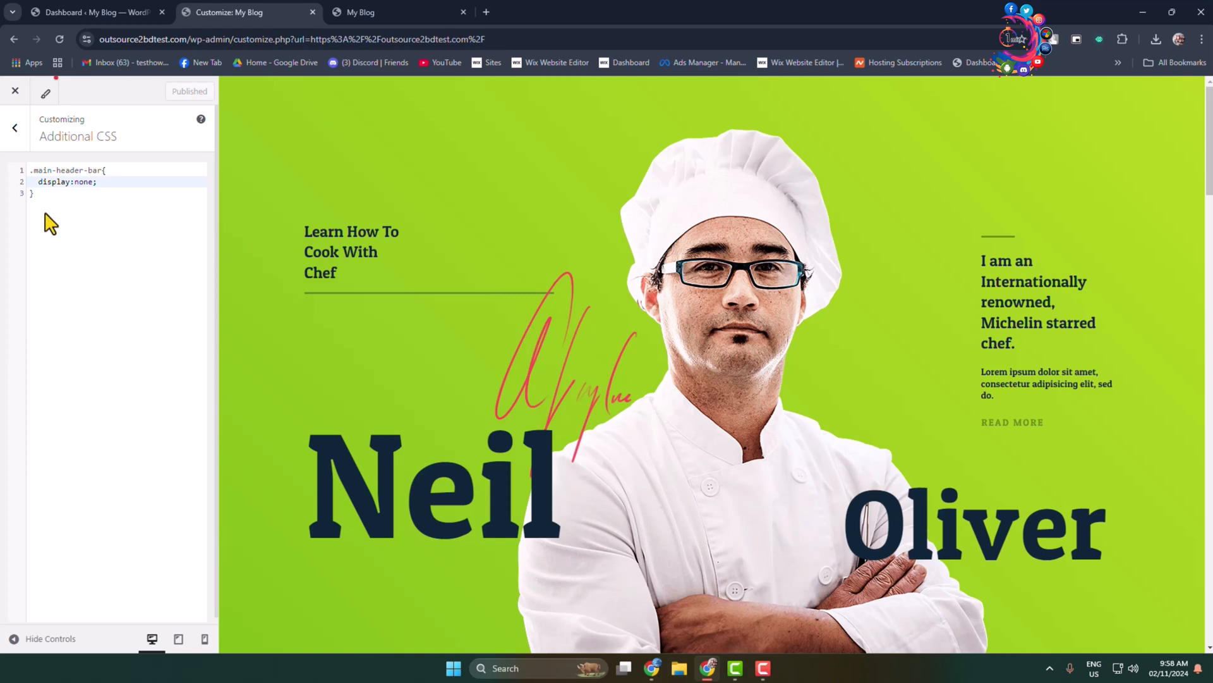